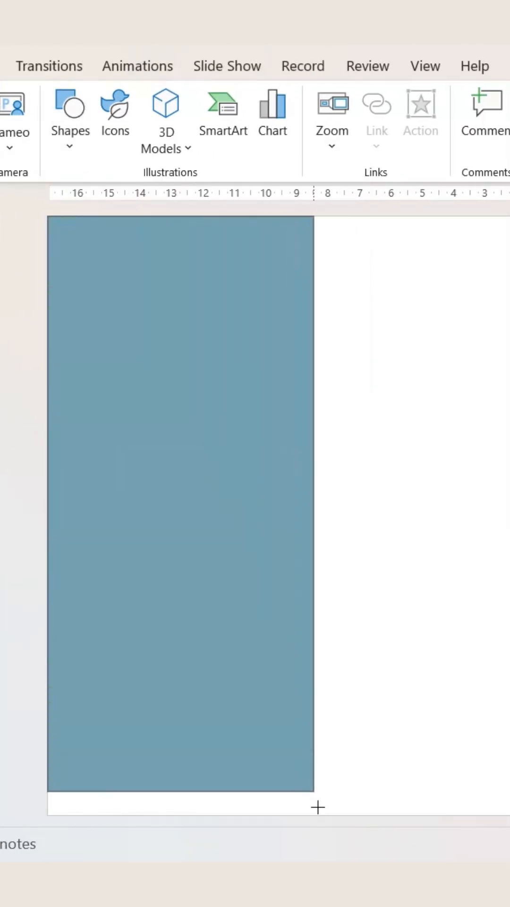
Step: Draw a tall rectangle as the first column on the left of the slide
left_click(180, 517)
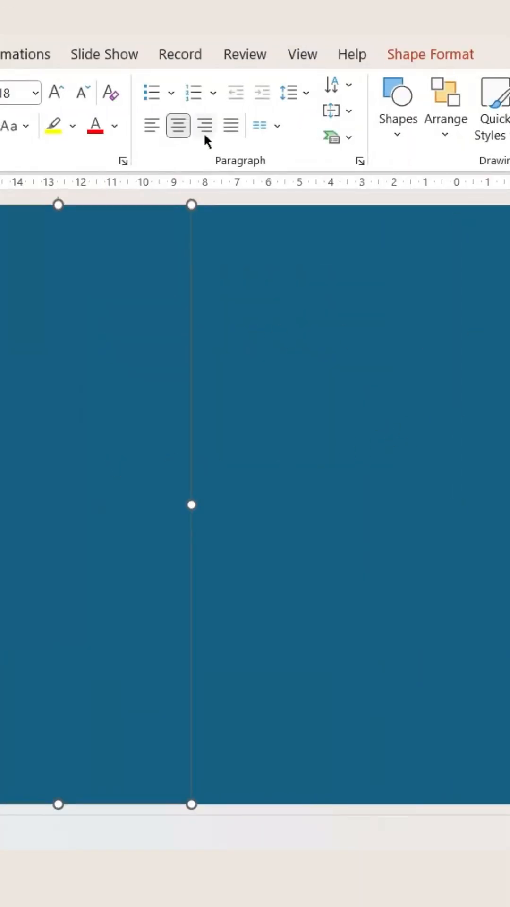
Step: Fill the column rectangles with a dark blue Shape Fill colour
left_click(142, 84)
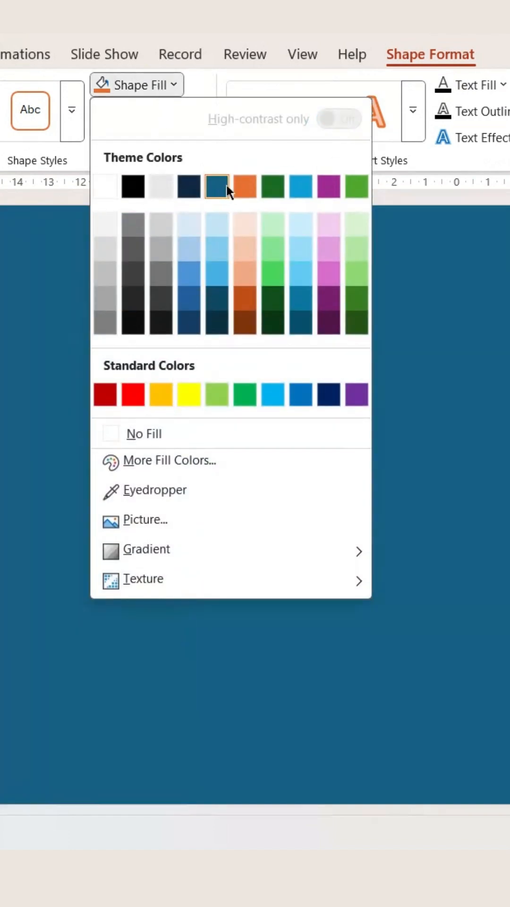
left_click(216, 186)
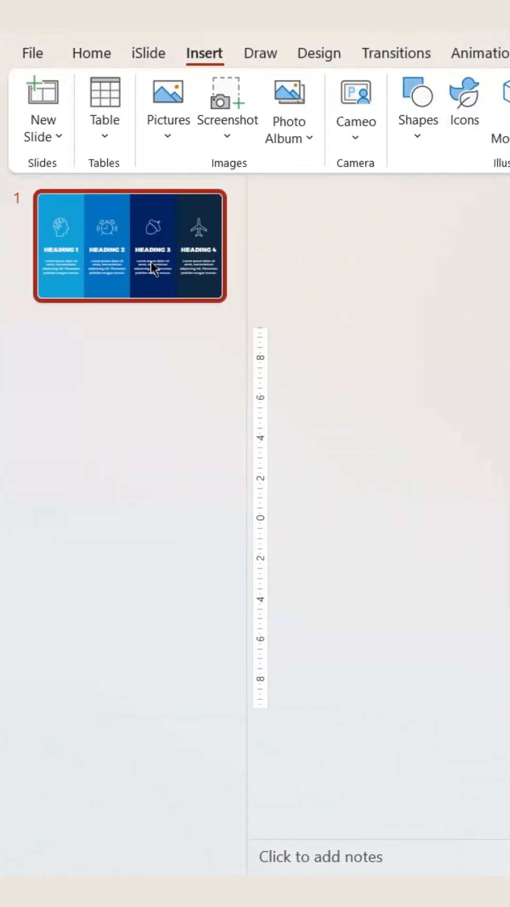
Step: Duplicate the four-column slide with Ctrl+D until the deck holds five identical slides
key("Ctrl+D")
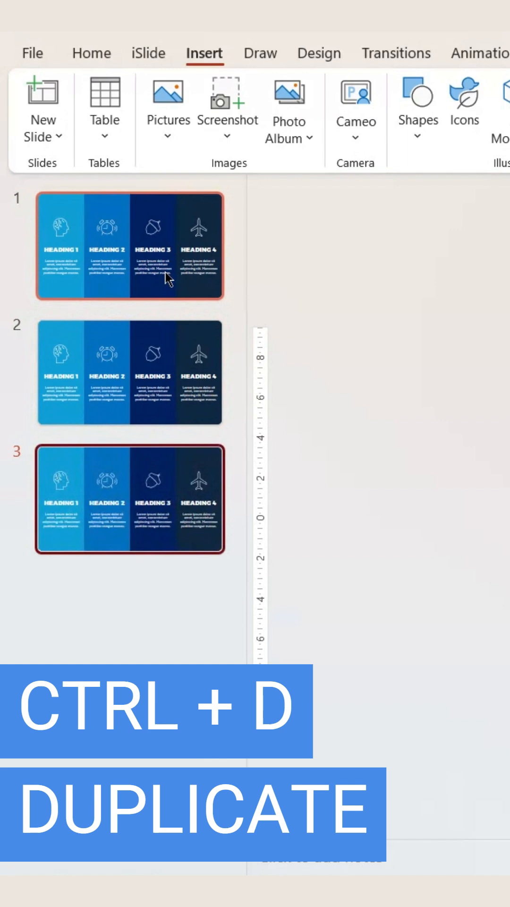
key("ctrl+d")
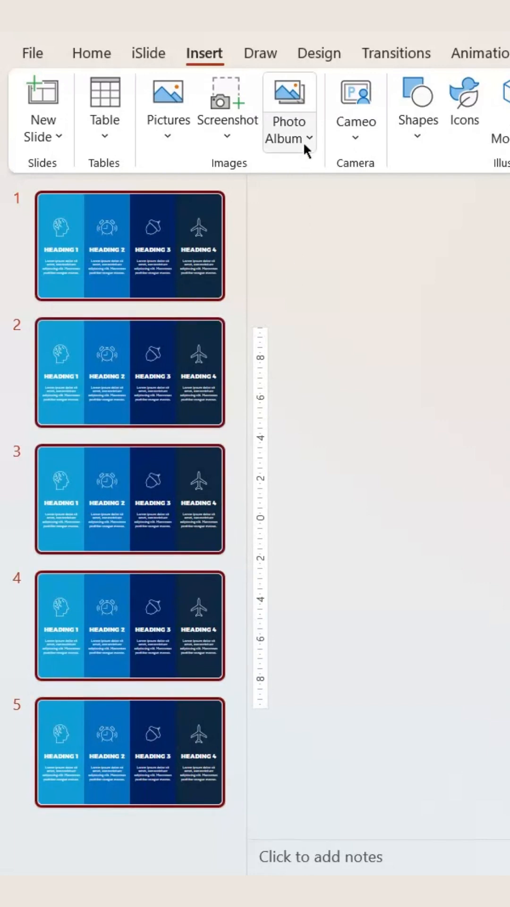
Step: Apply the Morph transition to all five column slides
left_click(395, 53)
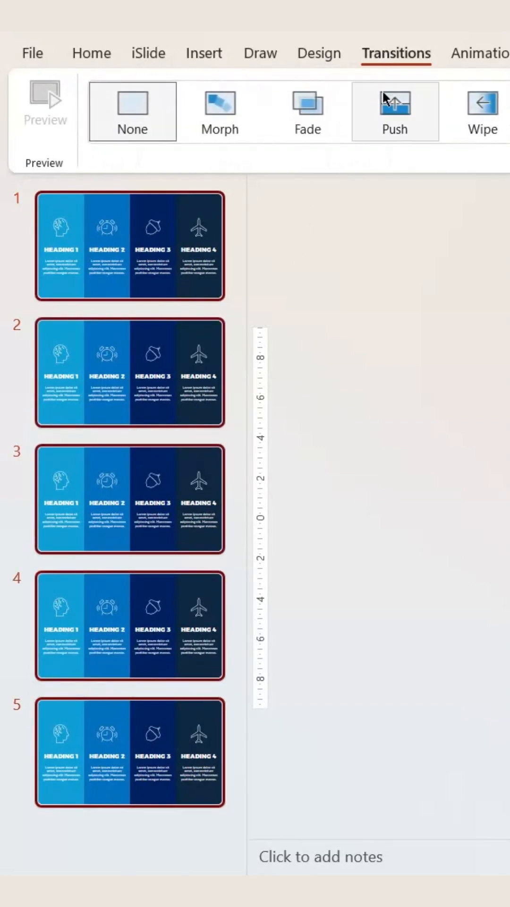
left_click(219, 111)
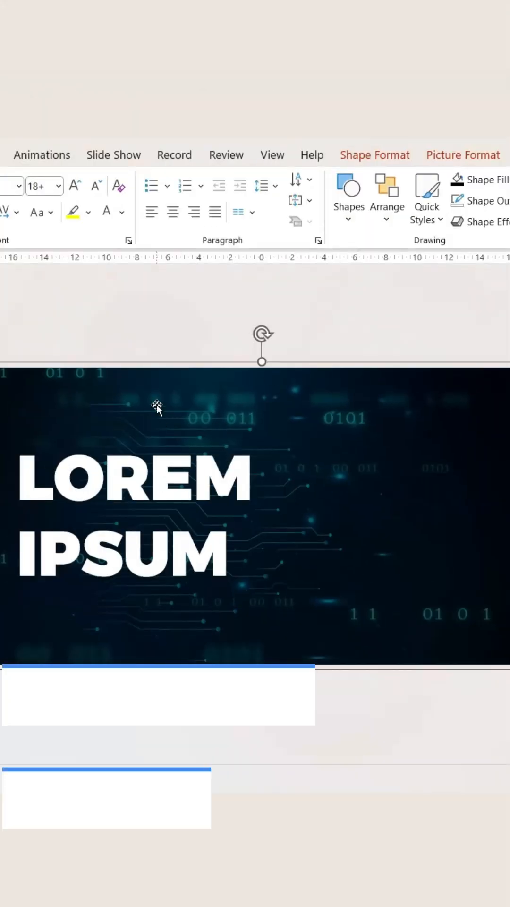
Step: Copy the LOREM IPSUM circuit-board picture panel with Ctrl+C
key("Ctrl+C")
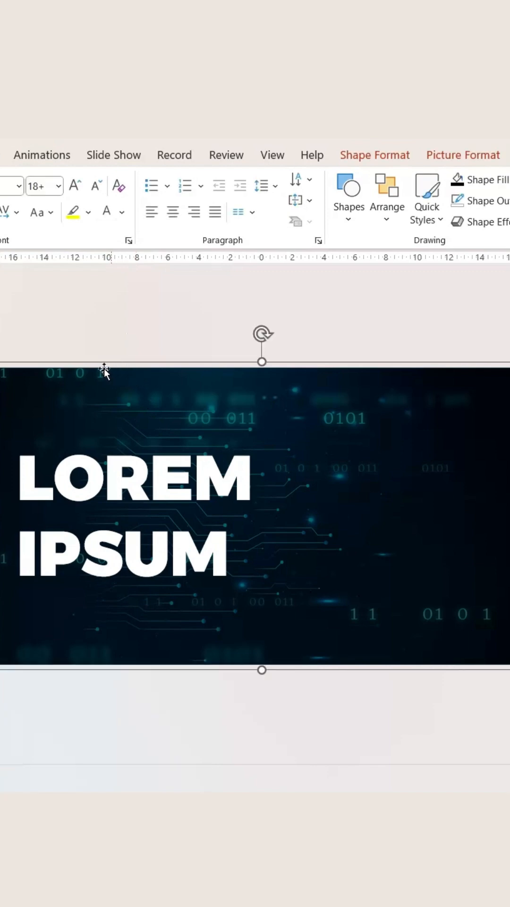
mouse_move(2, 389)
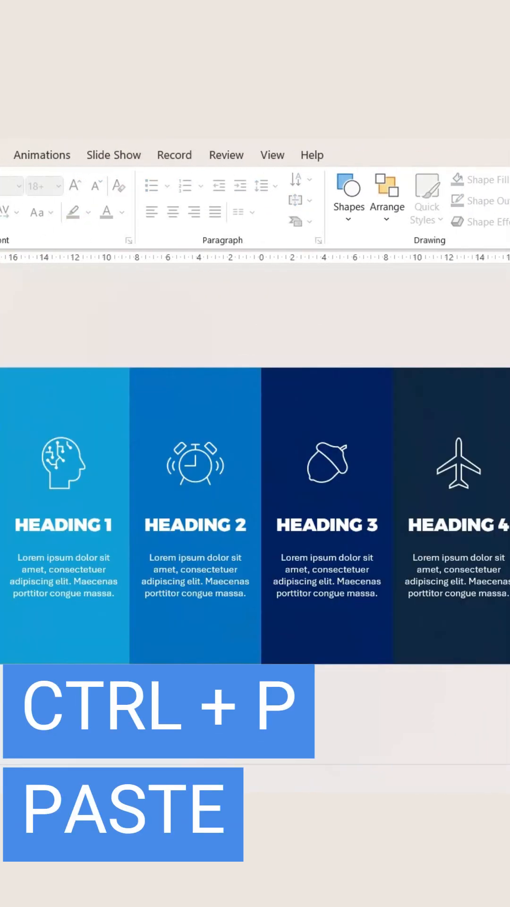
Step: Paste the LOREM IPSUM panel over columns 2–4, leaving HEADING 1 visible
key("ctrl+v")
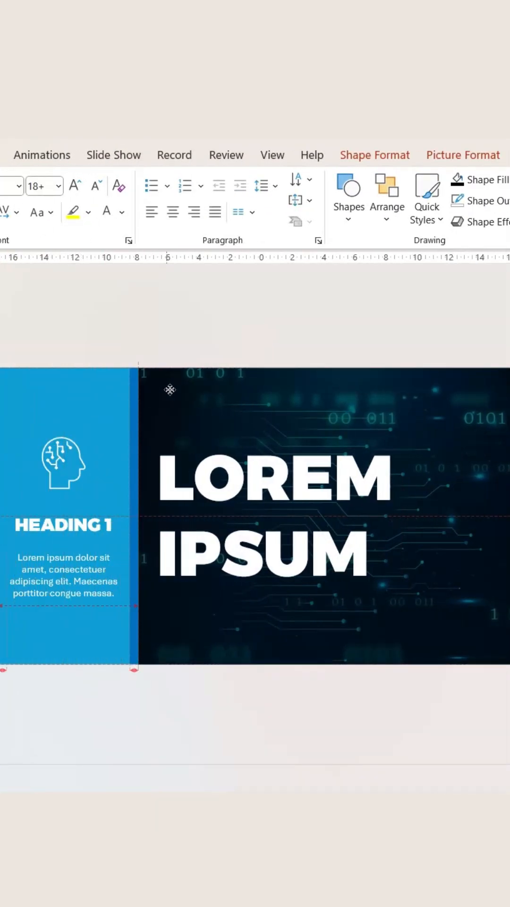